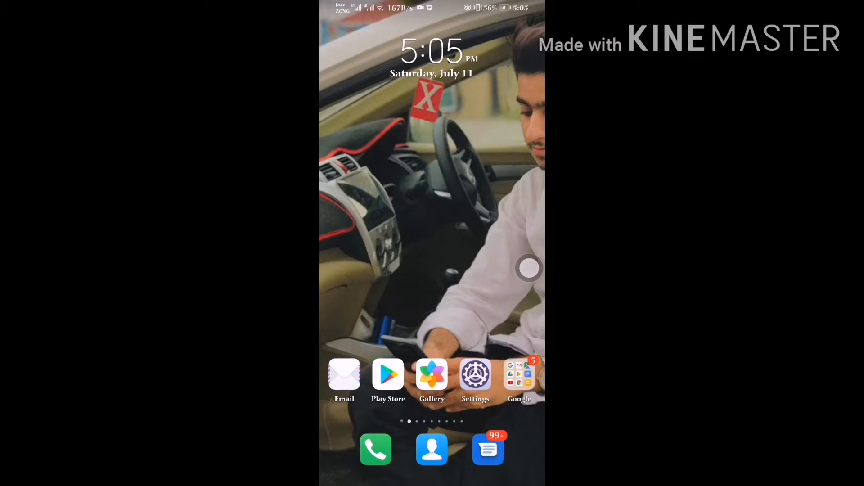
- Launch the Huawei Support app from the EMUI home screen to reach its Services page
click(518, 375)
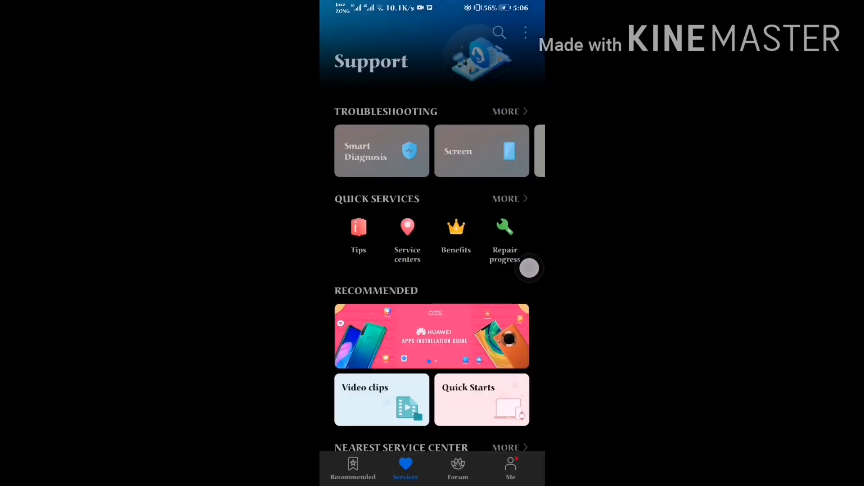
- Open Update under the full Quick services list, showing EMUI 10.0.0.233 (104 MB) and its change log
click(505, 199)
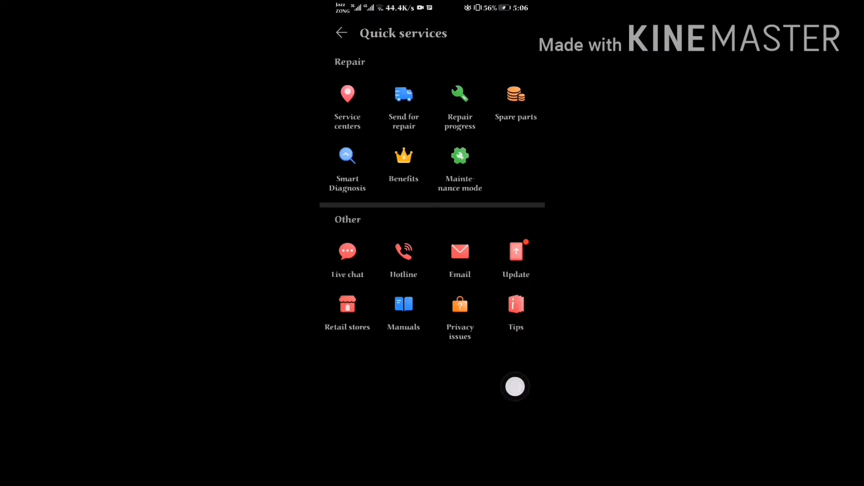
click(515, 252)
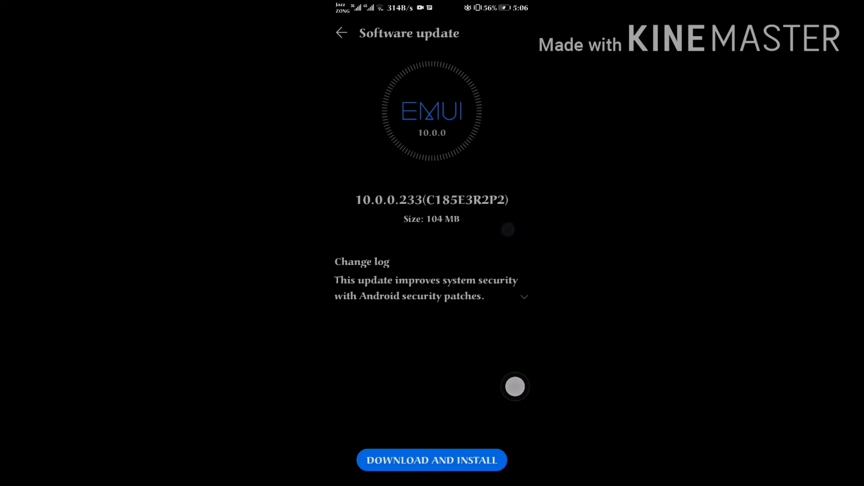
- Expand and scroll through the 10.0.0.233 change log, then return to the home screen
click(523, 296)
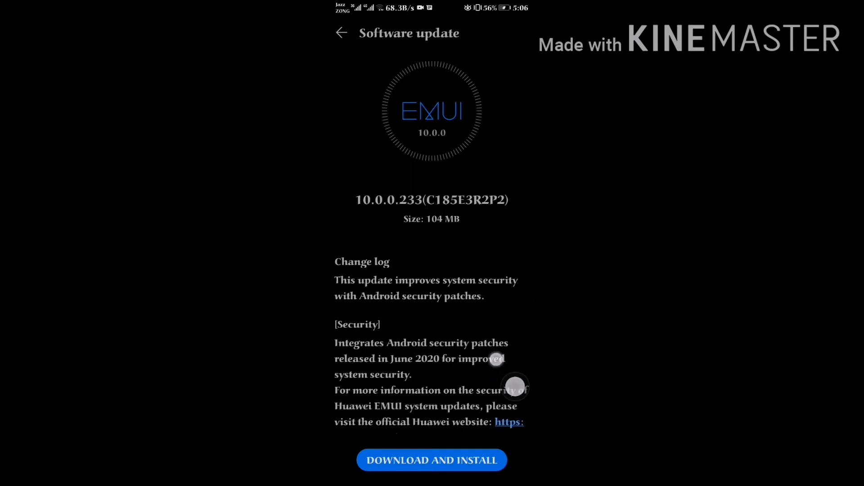
scroll(down, 3)
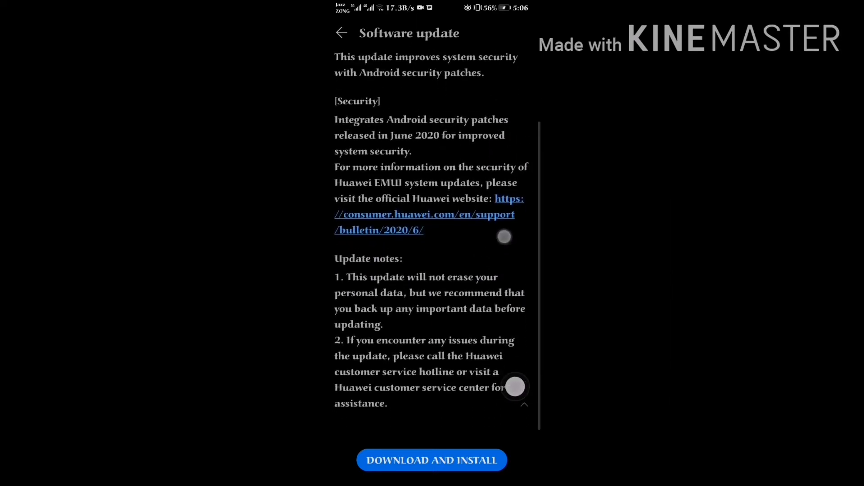
scroll(up, 3)
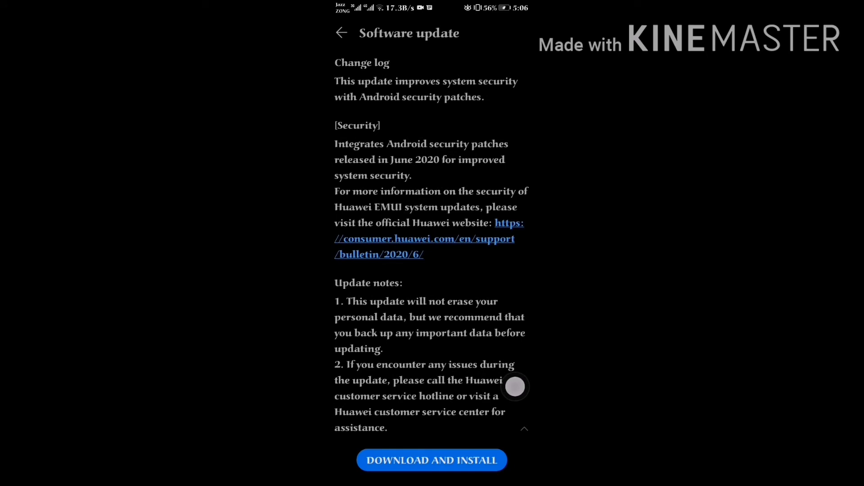
click(341, 32)
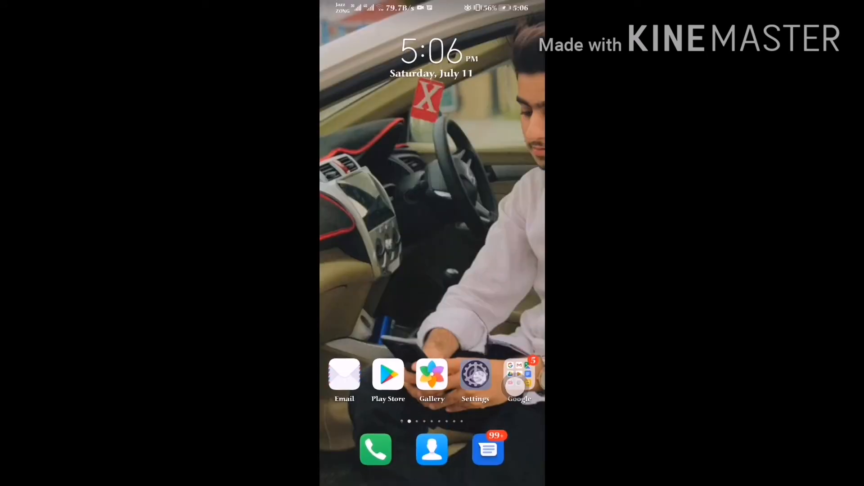
- Browse Home screen & wallpaper settings, then start the update check on EMUI 10.0.0.223
click(475, 379)
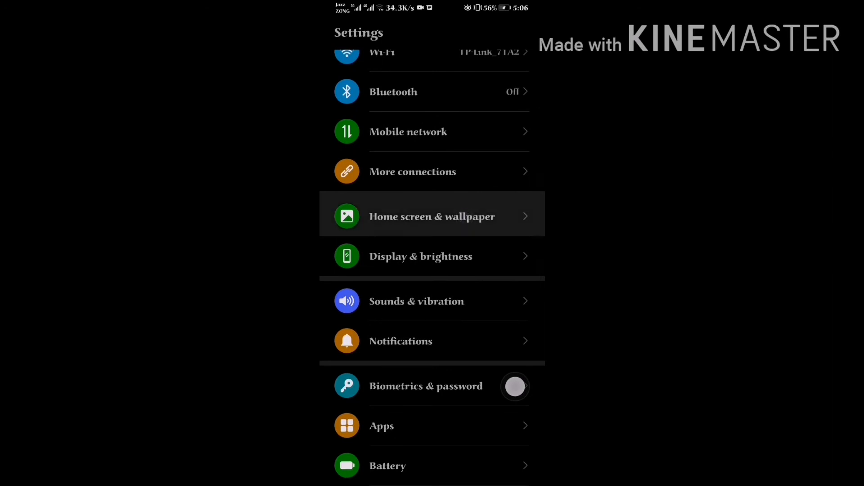
click(432, 216)
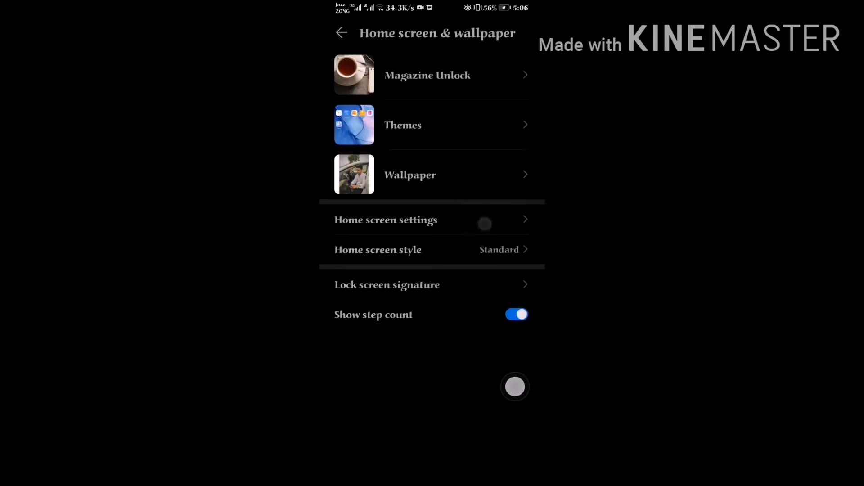
click(386, 220)
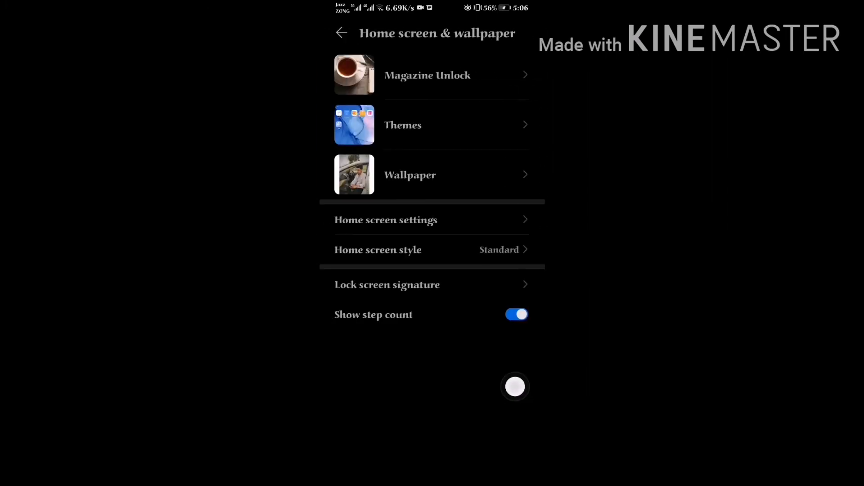
click(341, 33)
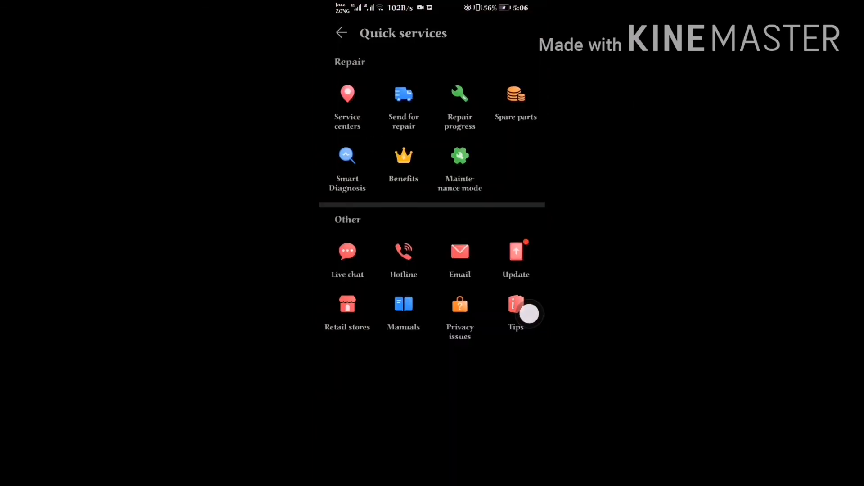
click(515, 259)
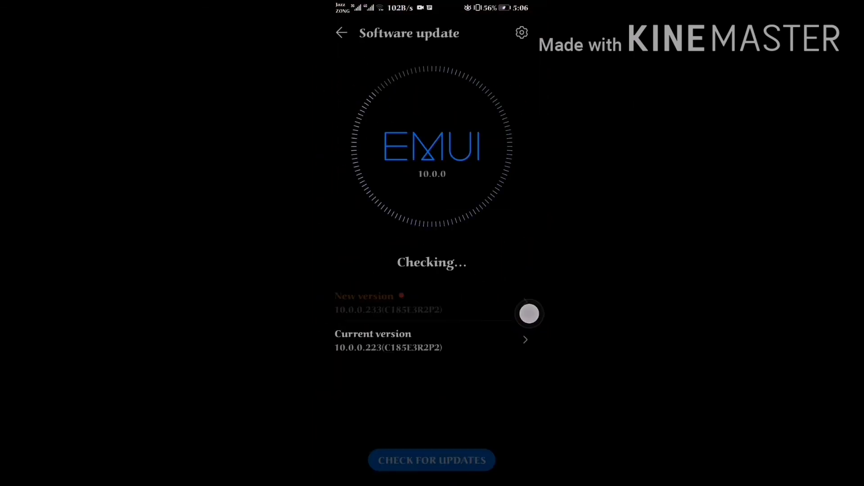